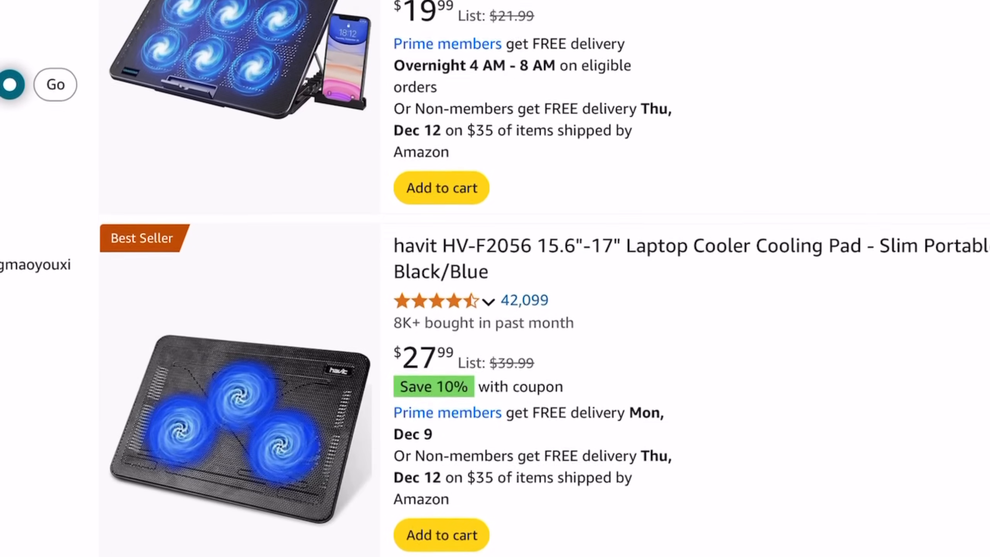
scroll("down", 3)
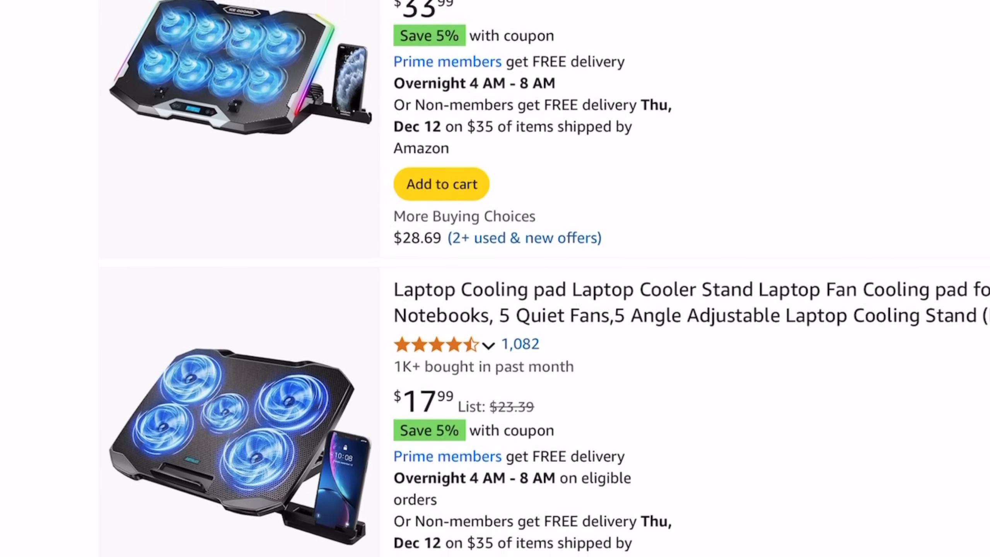
scroll("down", 3)
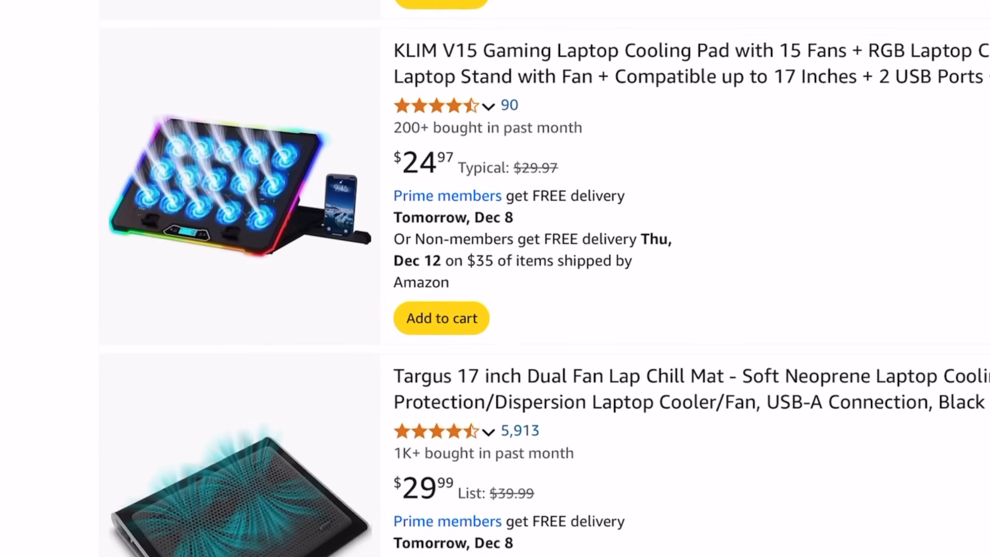